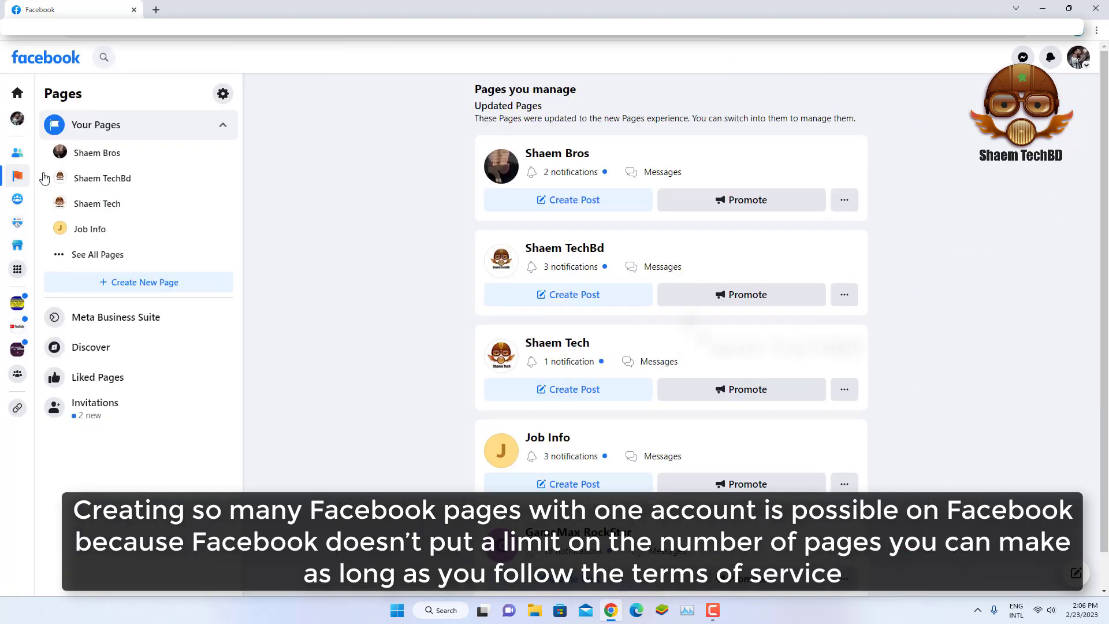
Start a new page with 'Shaem' as both the page name and bio
left_click(138, 282)
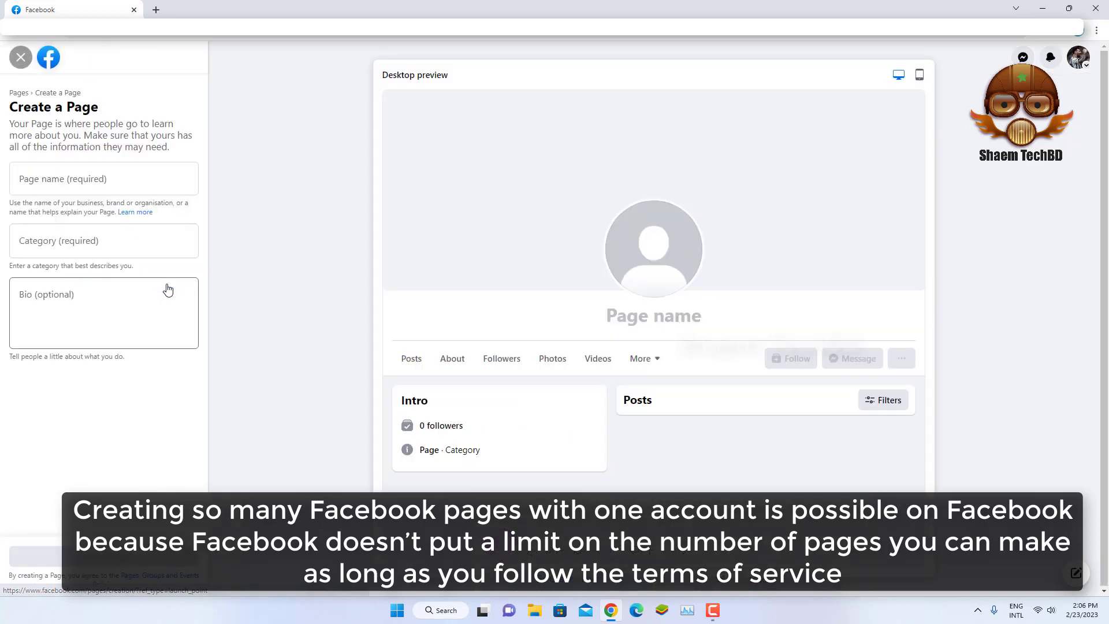
left_click(103, 178)
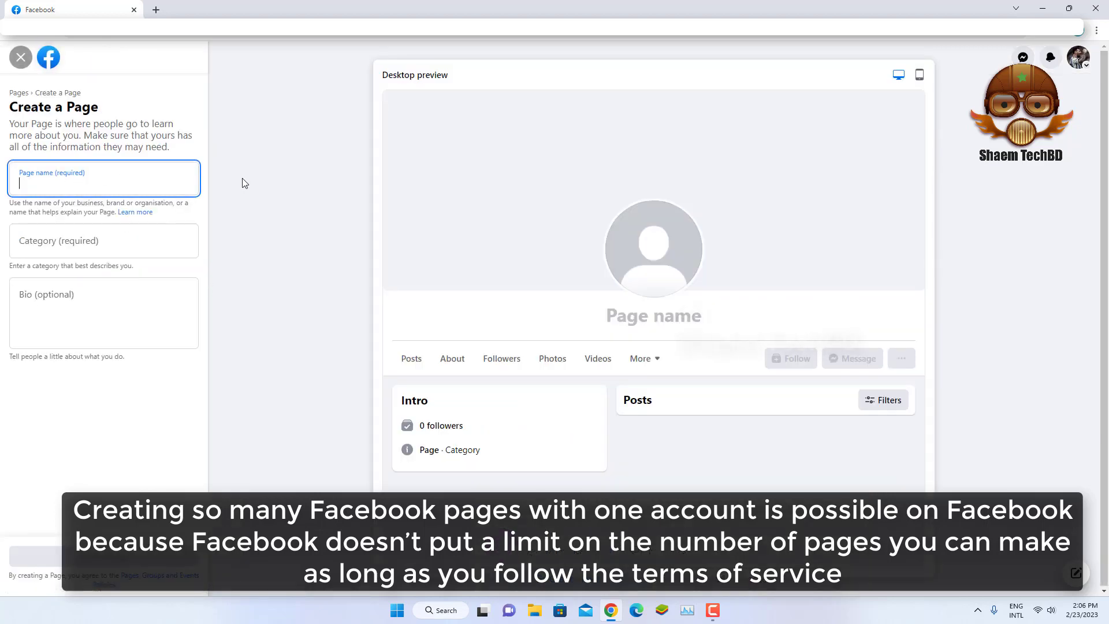
type("Shaem")
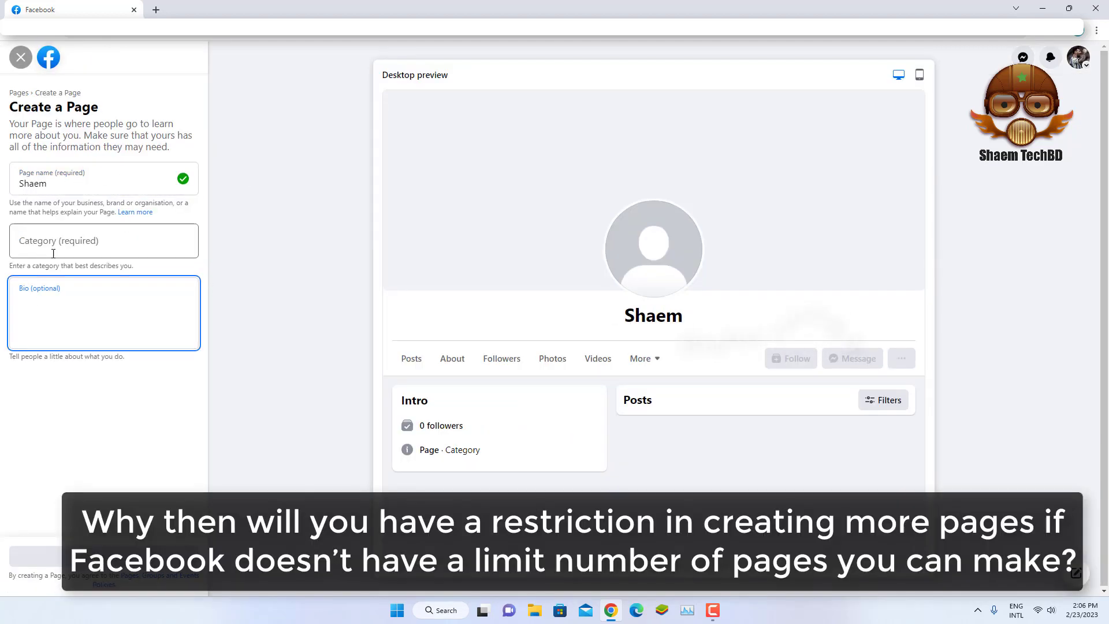
type("Shaem")
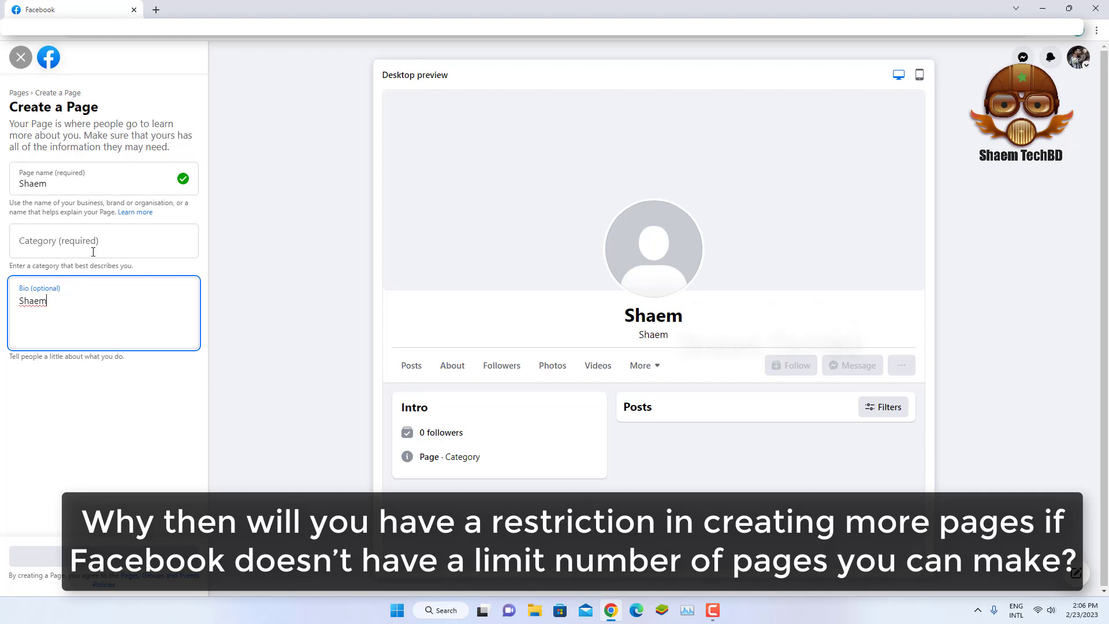
Attempt to create the page while the category is still empty
left_click(103, 241)
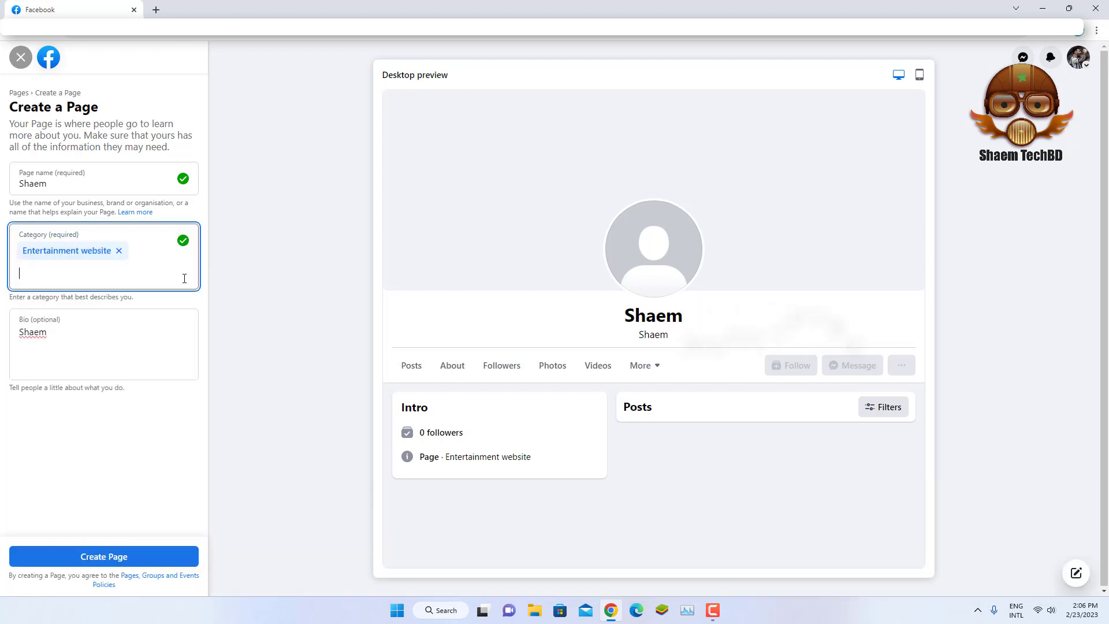
left_click(102, 557)
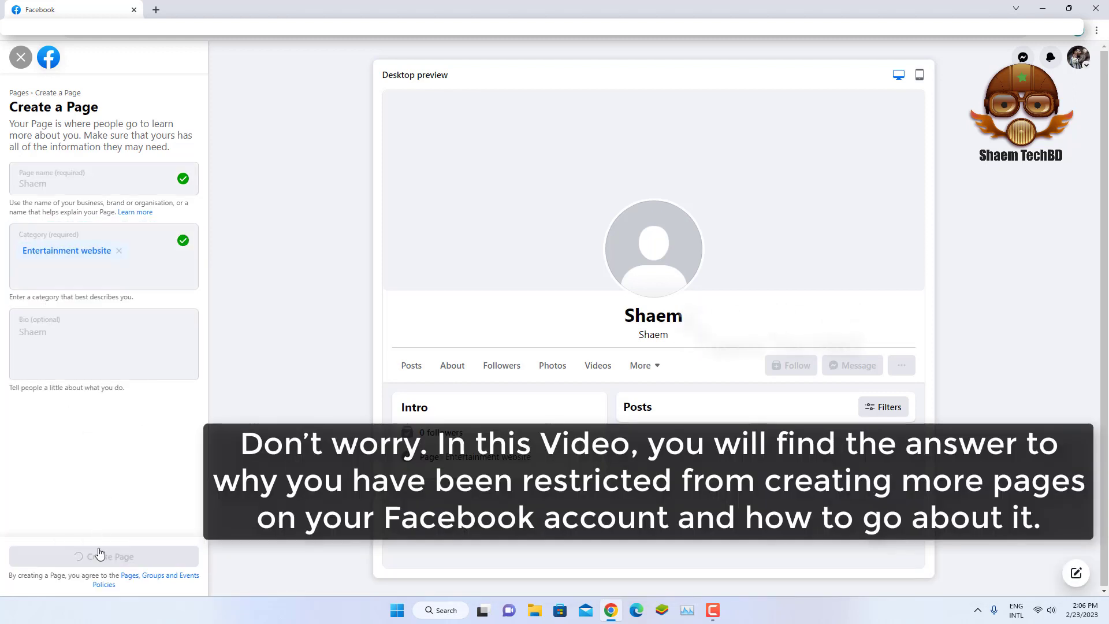
left_click(102, 556)
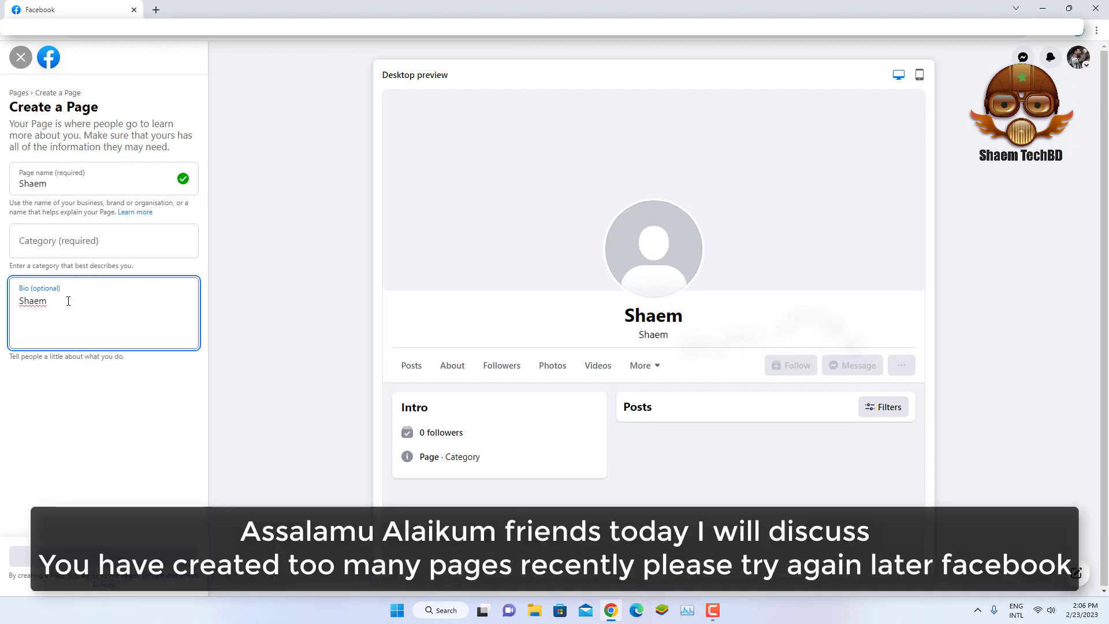
Set the category to Entertainment website, attempt creation, and leave the form
left_click(103, 240)
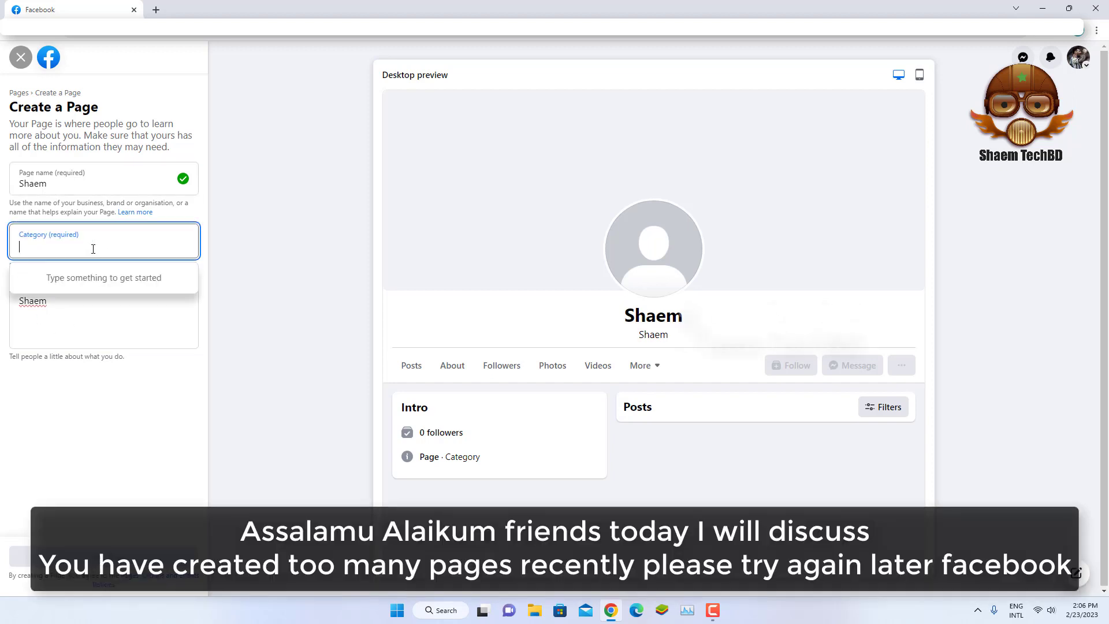
type("en")
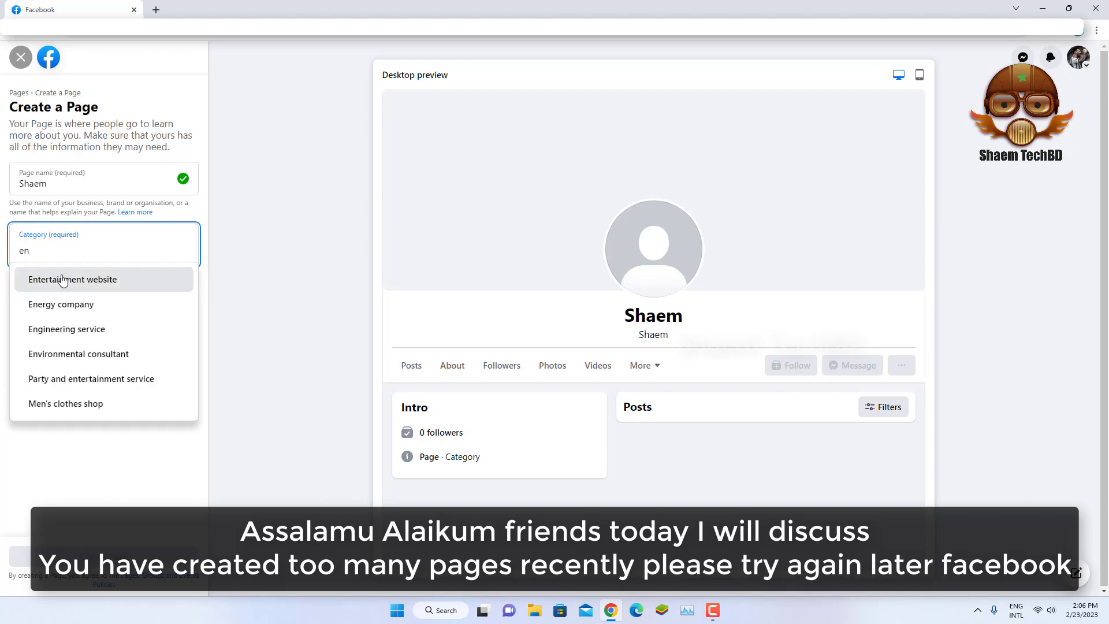
left_click(71, 279)
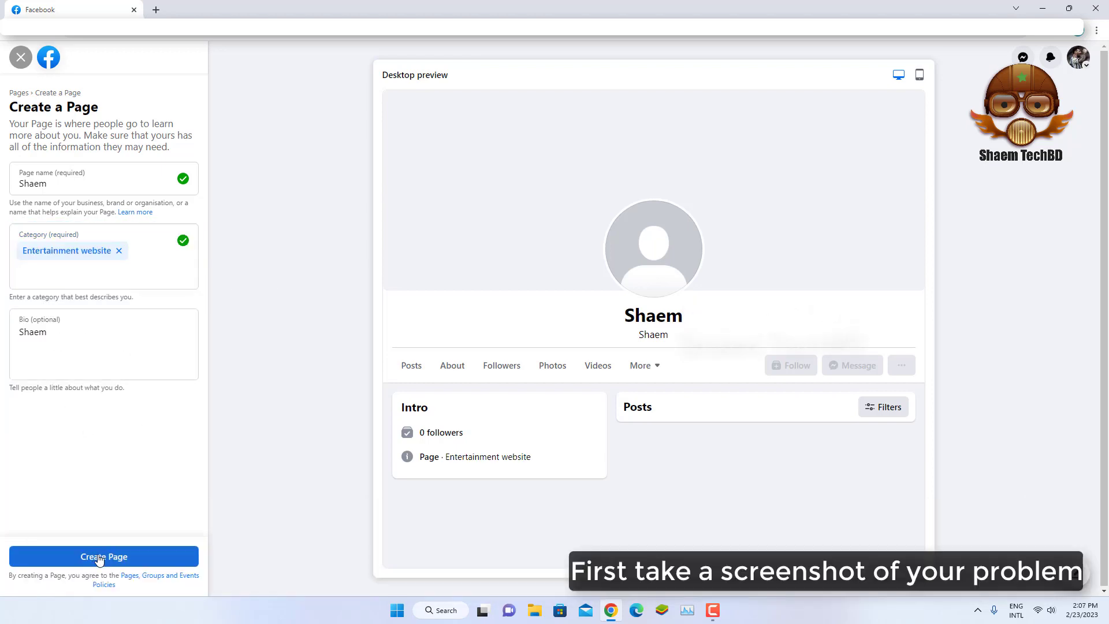
left_click(103, 557)
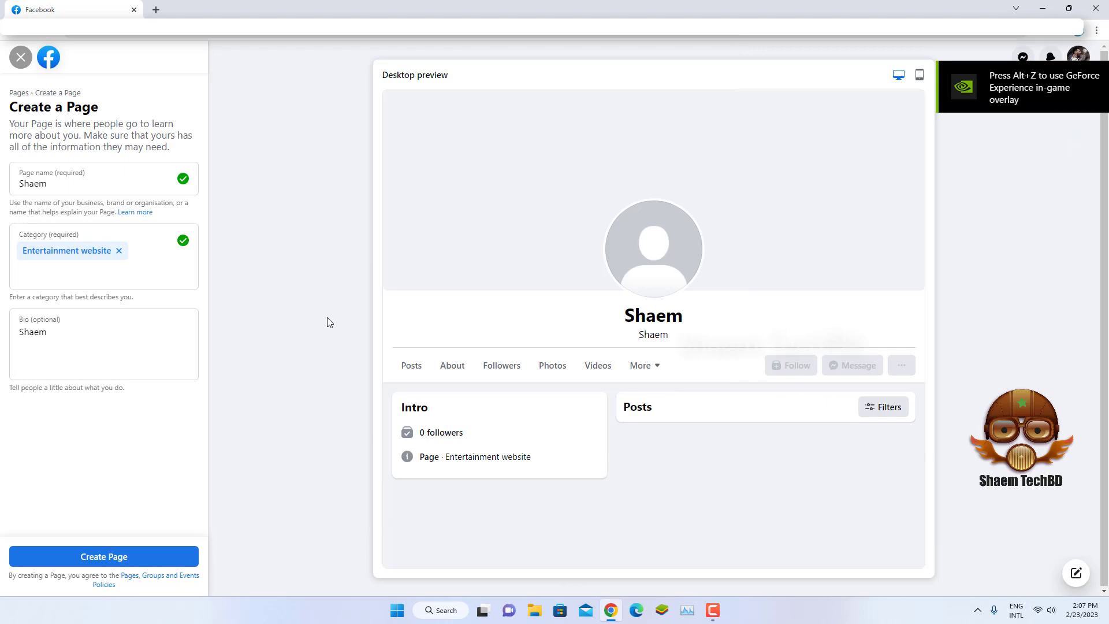
left_click(20, 58)
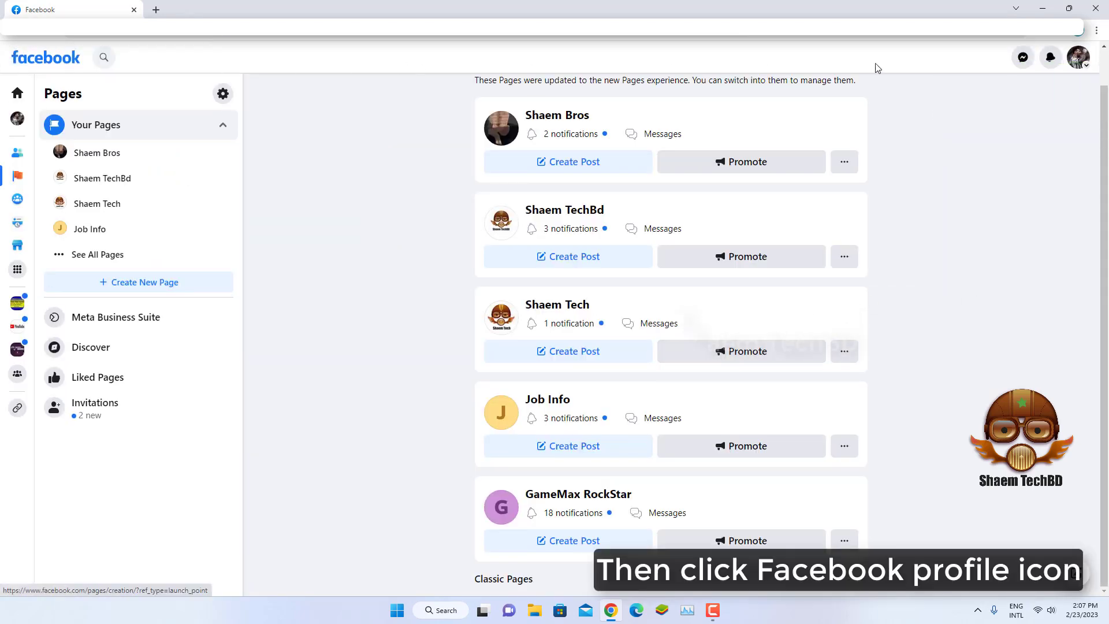
mouse_move(1078, 58)
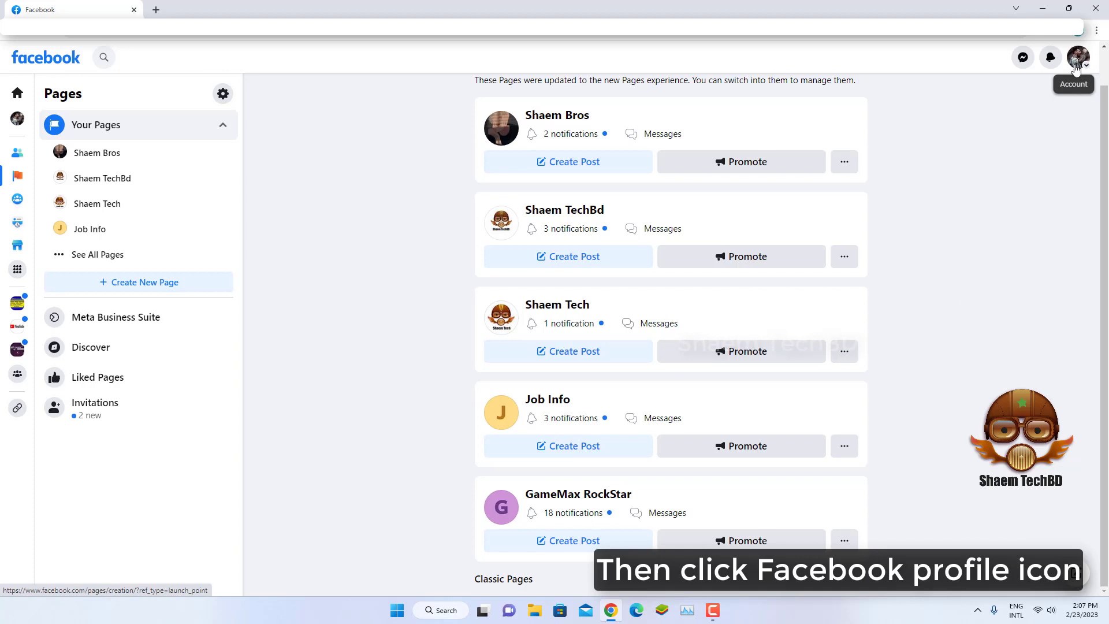
Reach Report a problem through the account menu's Help & support
left_click(1078, 58)
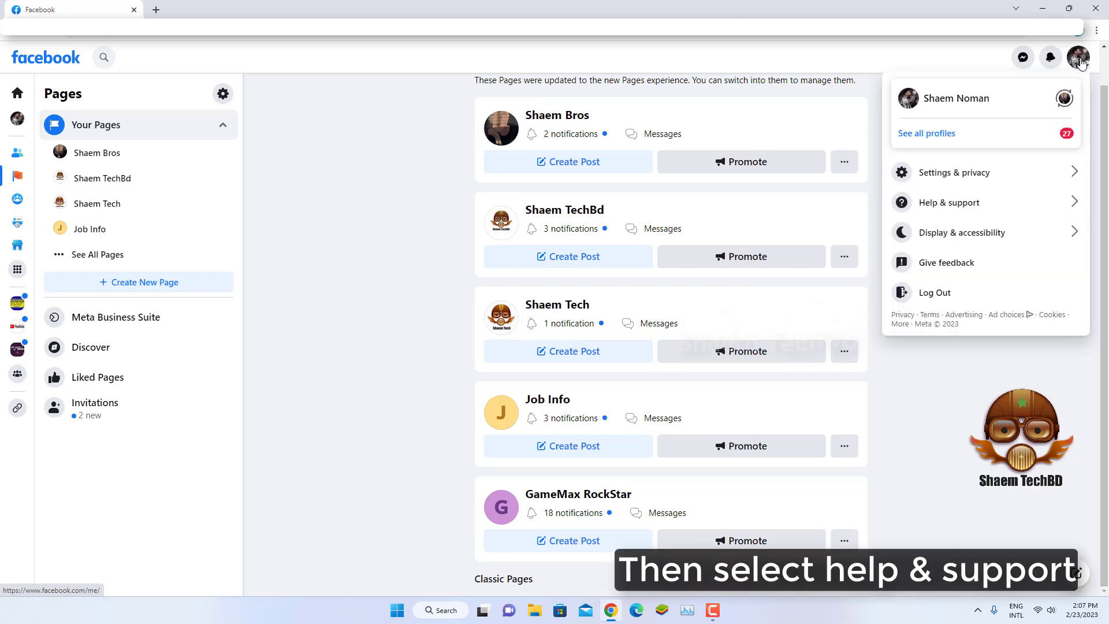
mouse_move(949, 202)
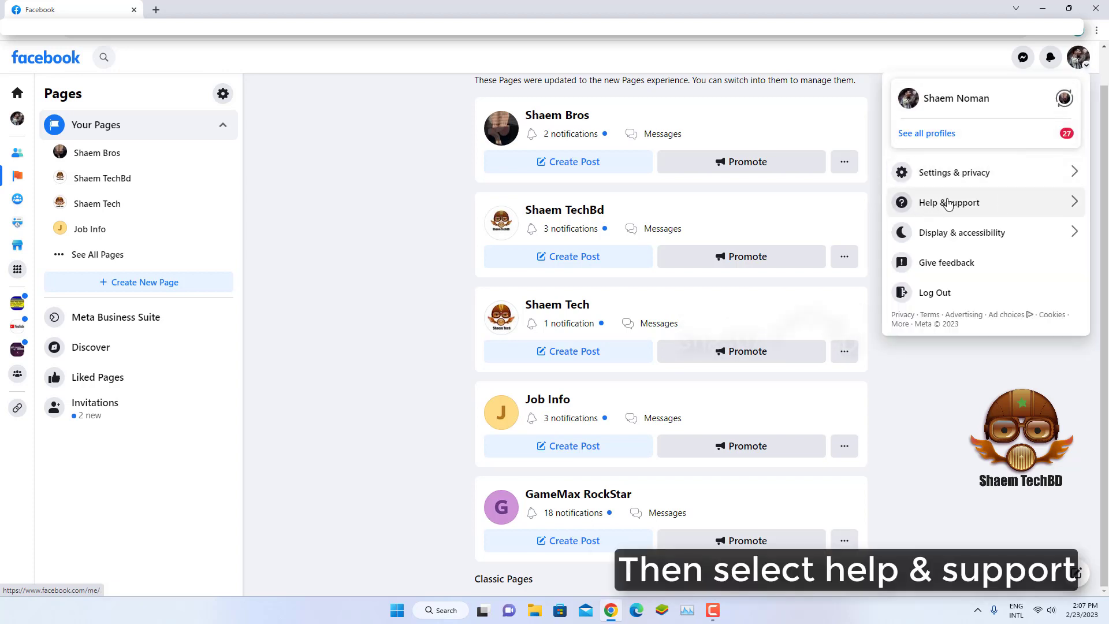
left_click(949, 202)
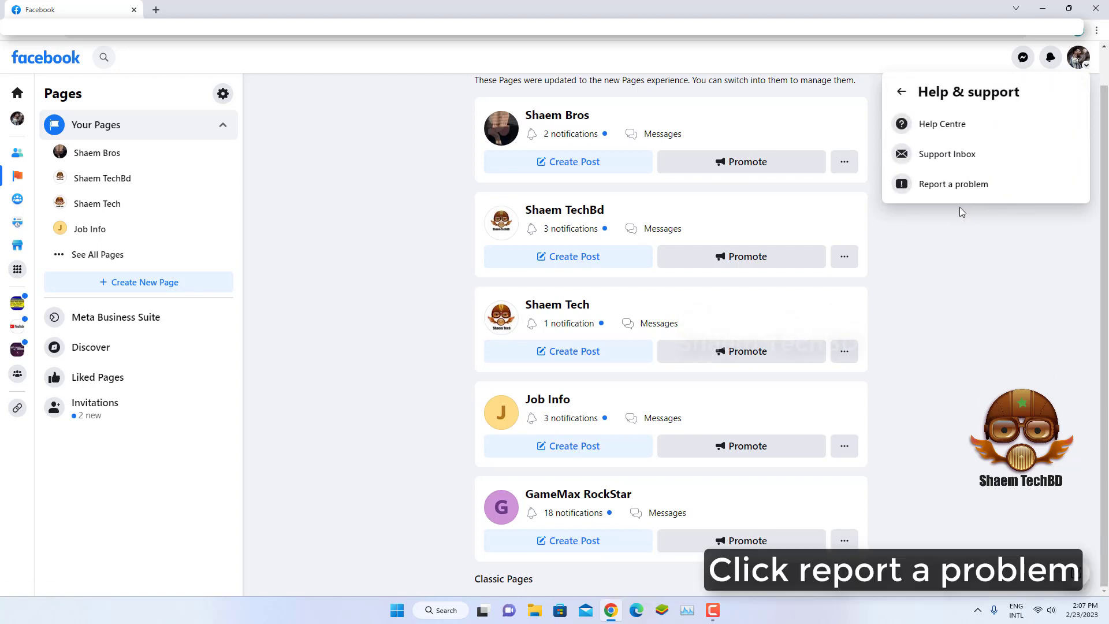
mouse_move(953, 184)
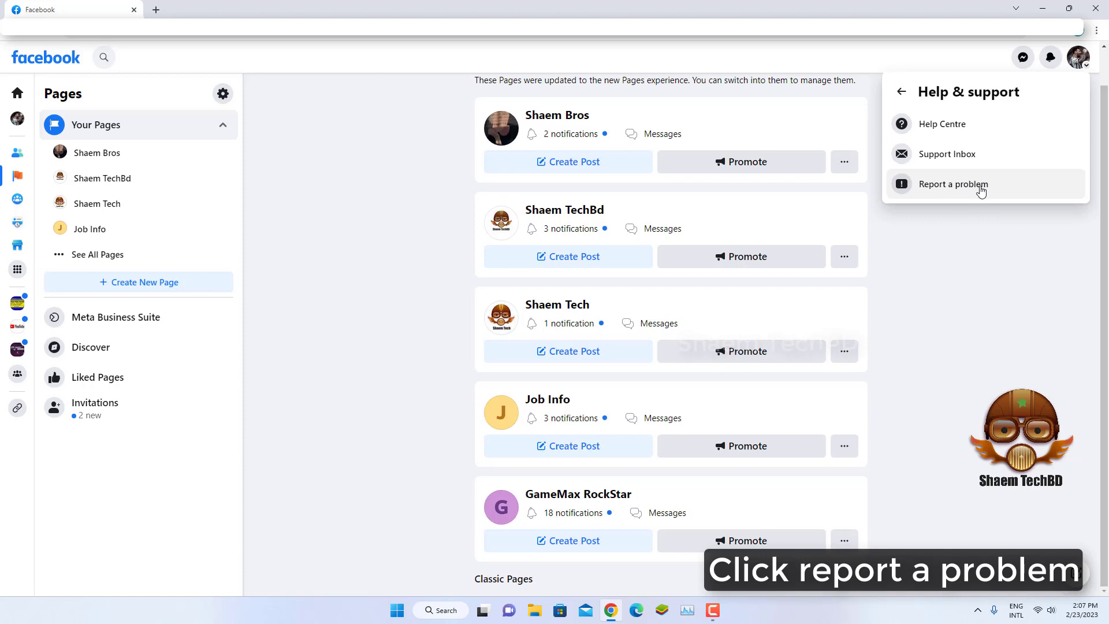
left_click(954, 183)
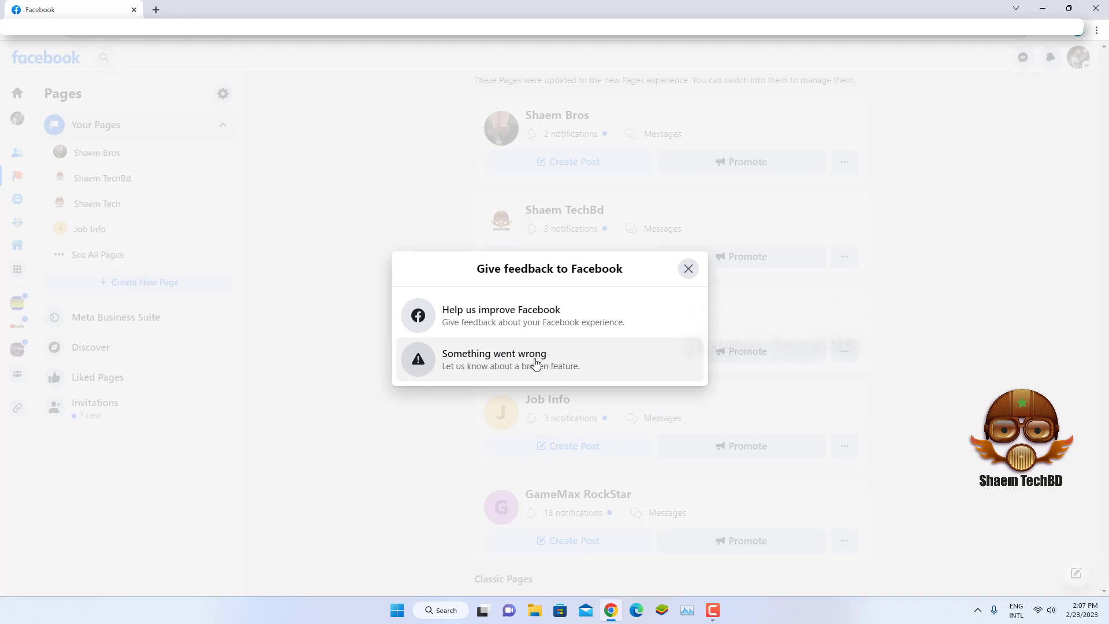
Choose Something went wrong and include complete logs and diagnostics
left_click(494, 359)
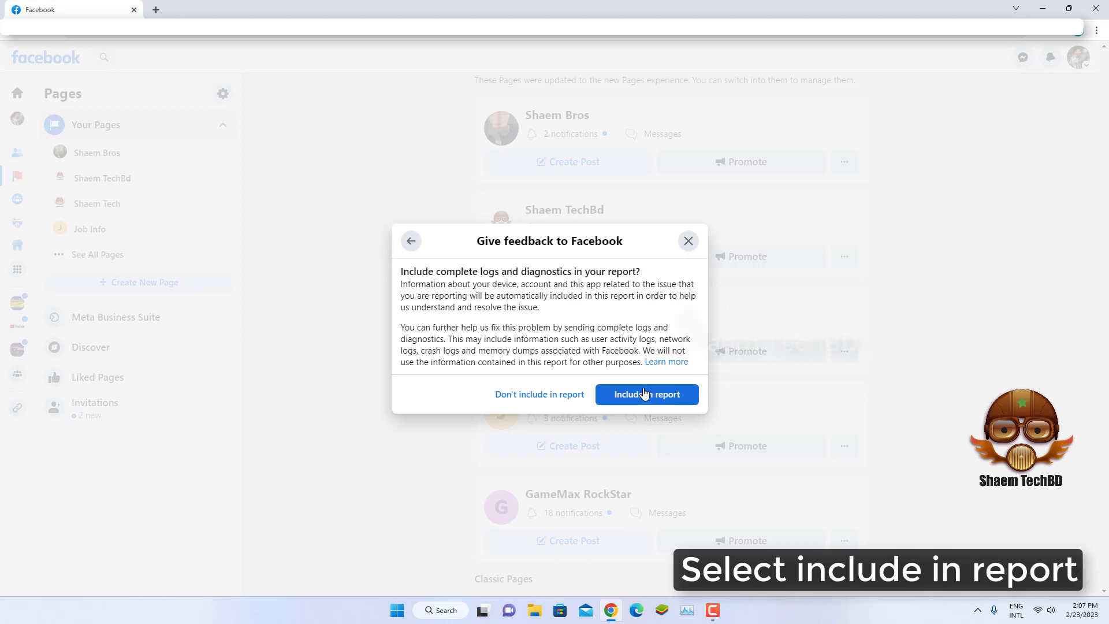
left_click(645, 394)
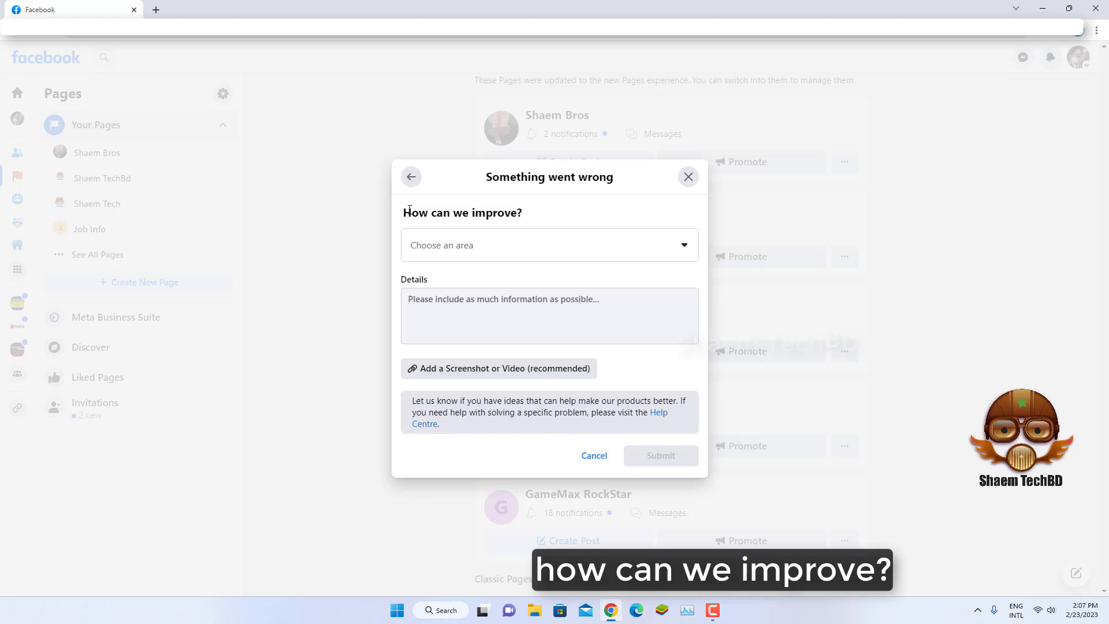
Set the report's area to Pages
left_click(549, 245)
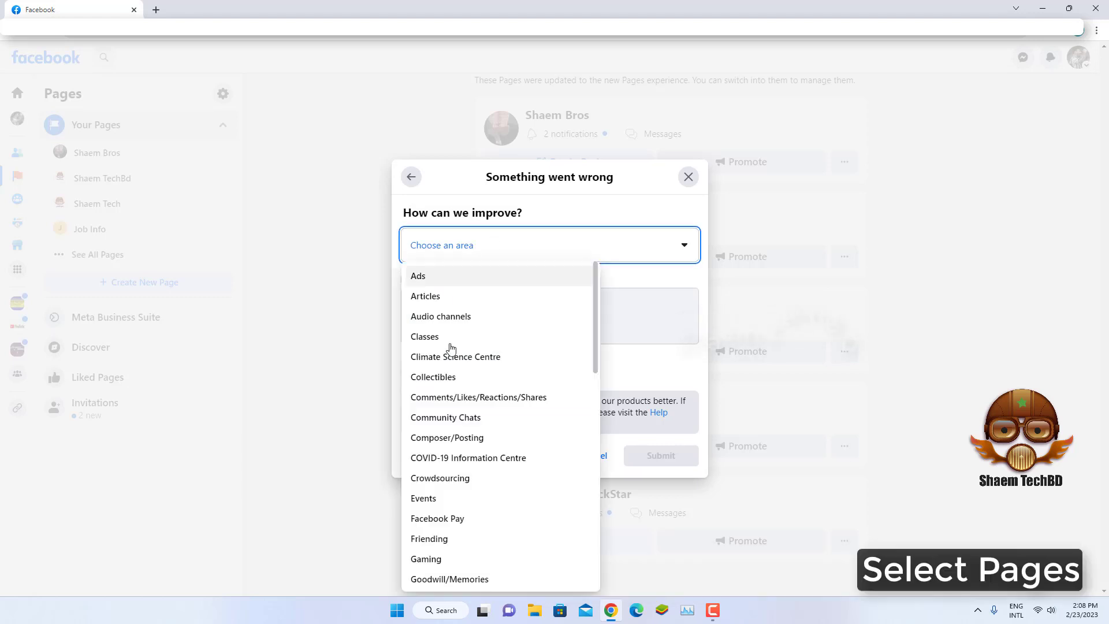
scroll("down", 3)
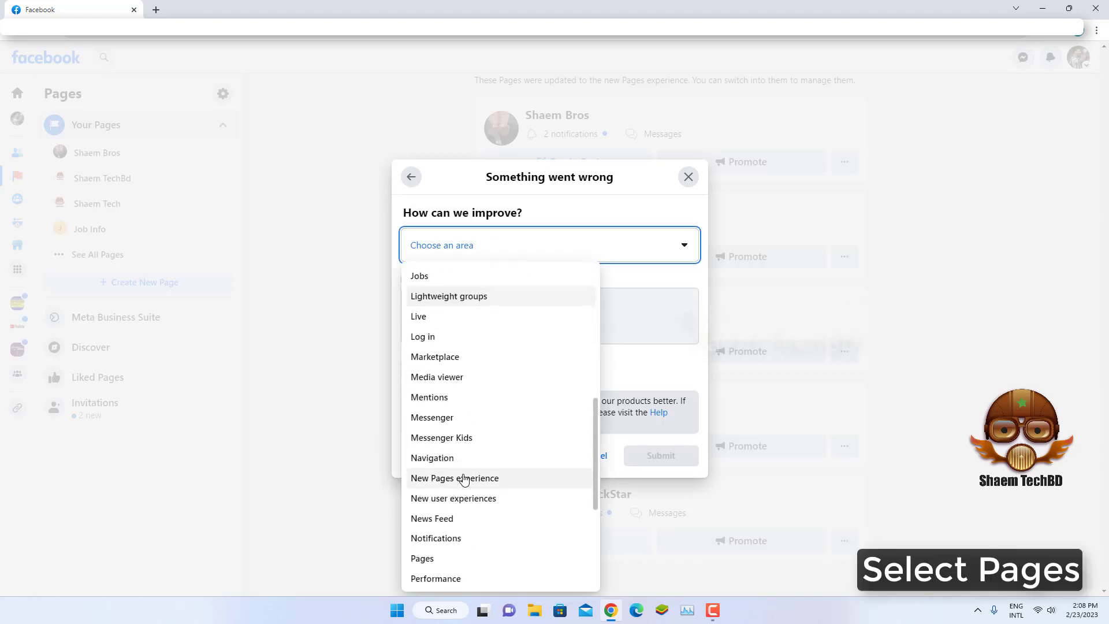
left_click(423, 558)
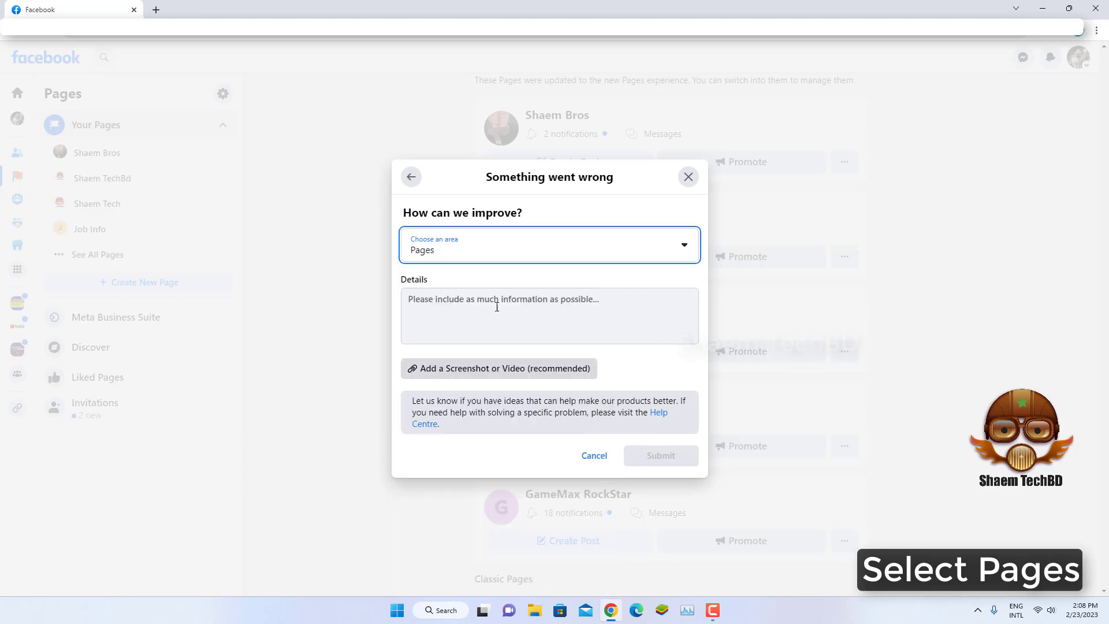
Begin the details message with 'Hi Meta,' about enabling page creation
left_click(660, 455)
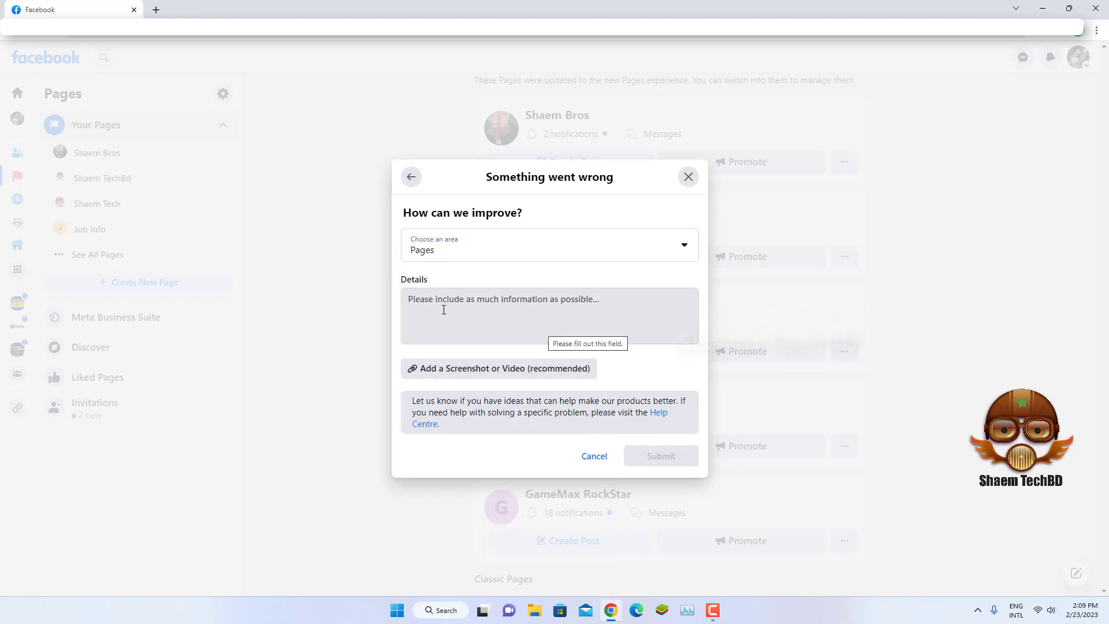
left_click(549, 316)
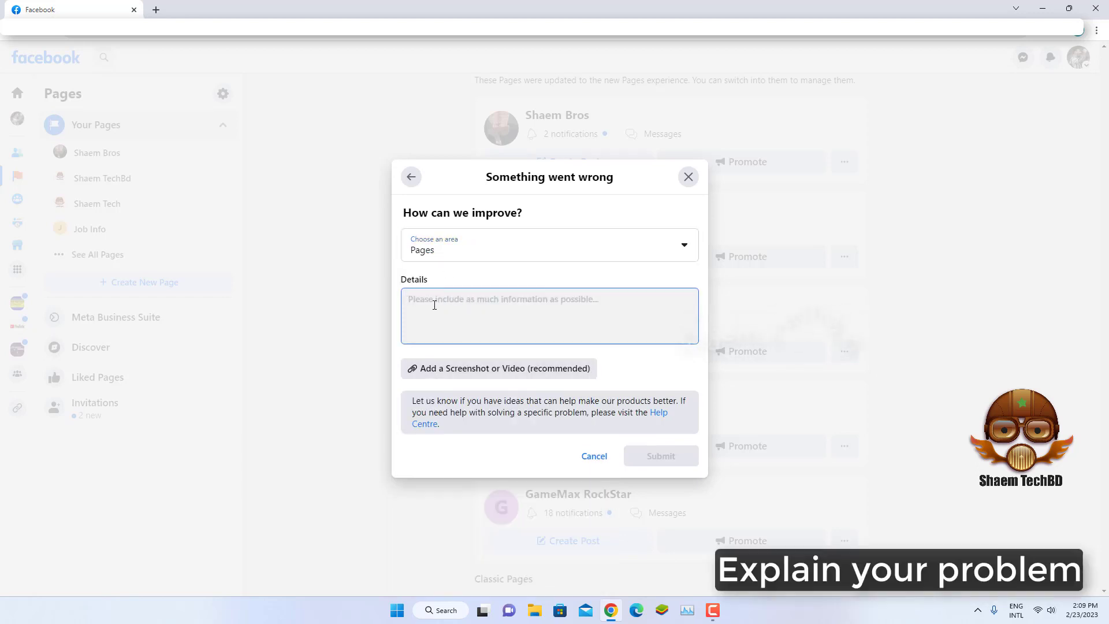
type("Hi Meta,")
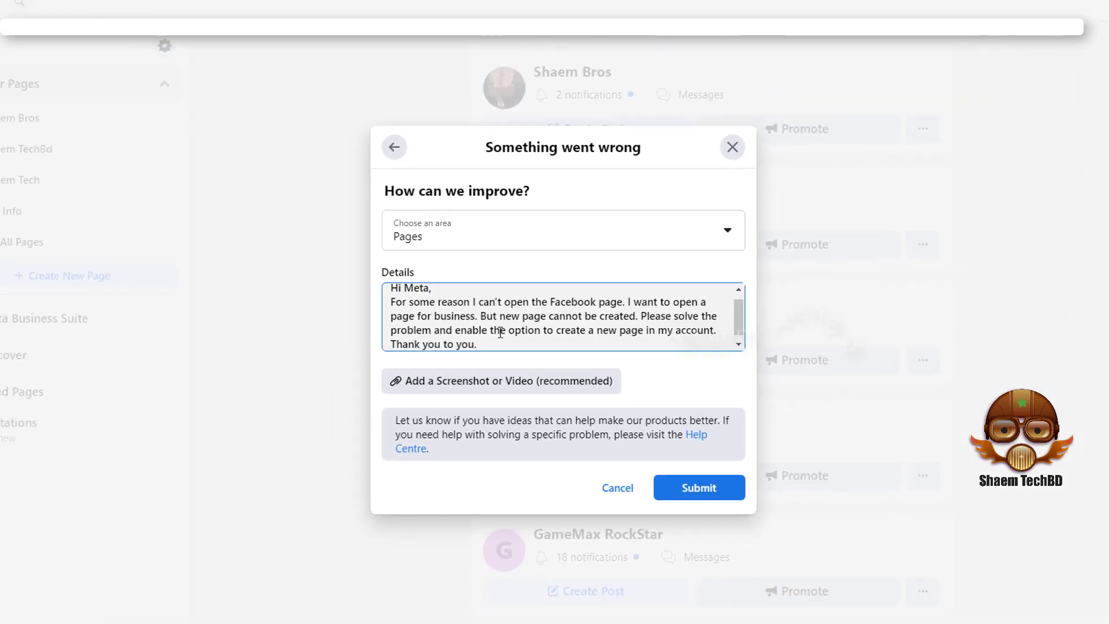
Attach the screenshot file and submit the feedback report
left_click(501, 380)
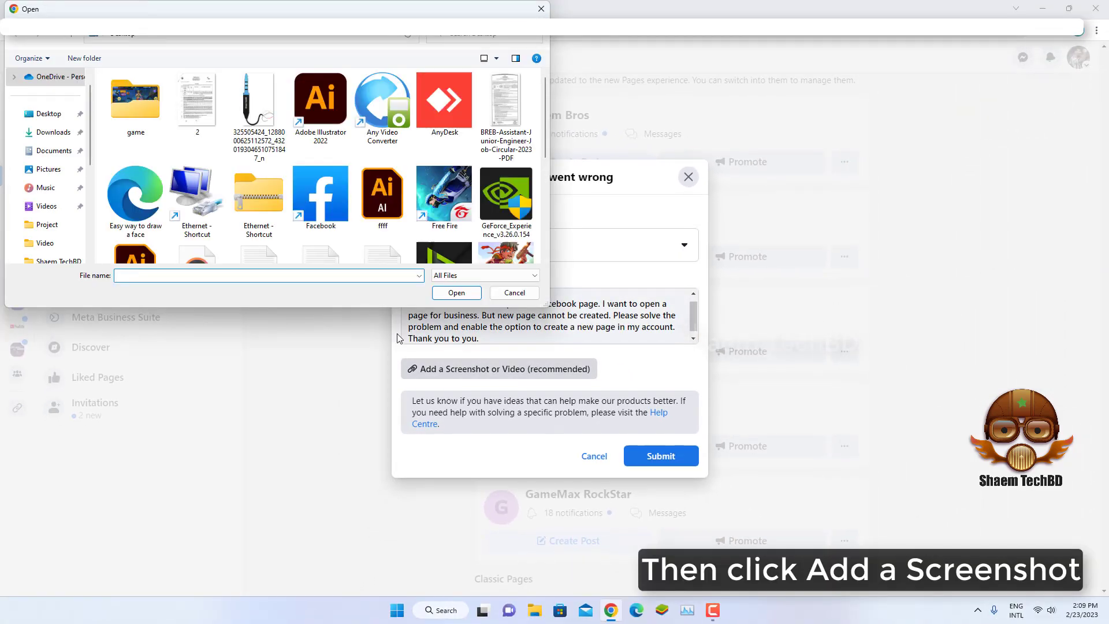
scroll("down", 3)
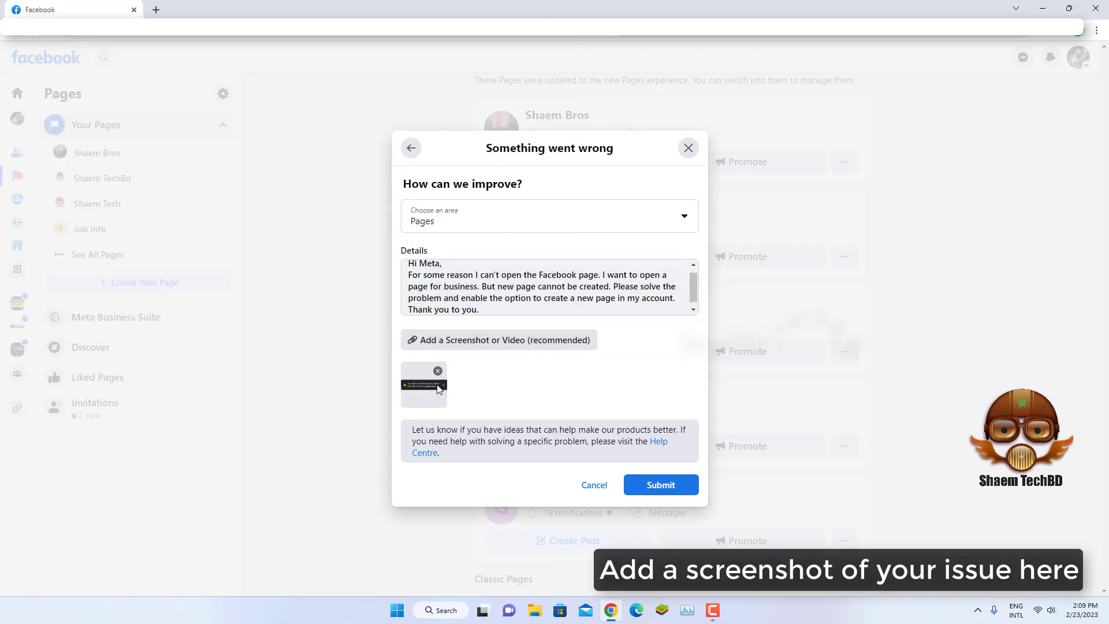
left_click(659, 484)
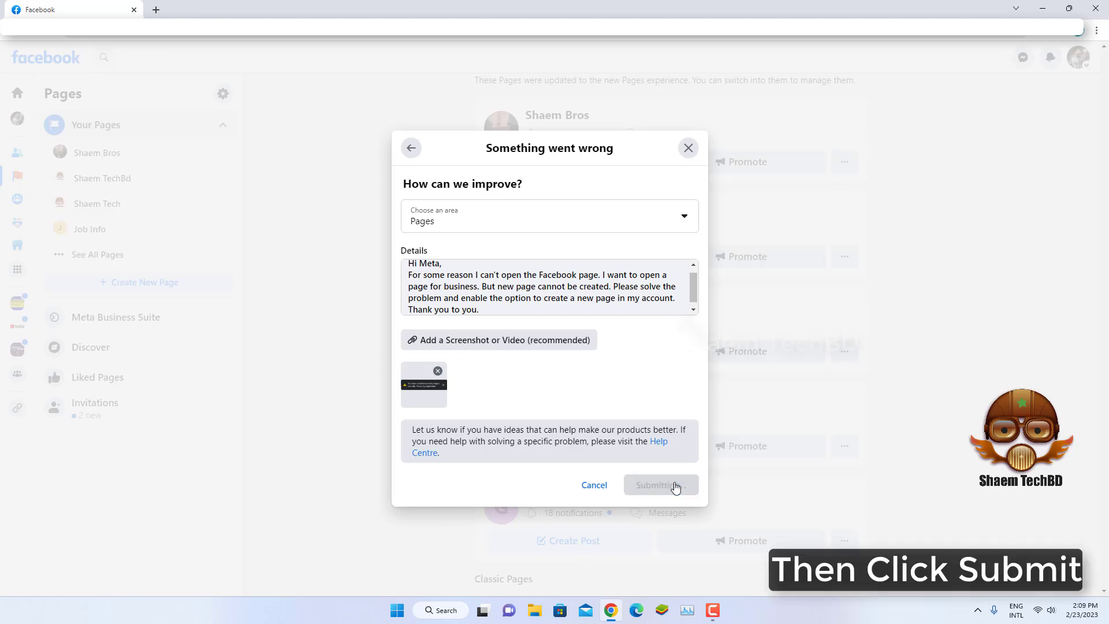
left_click(659, 485)
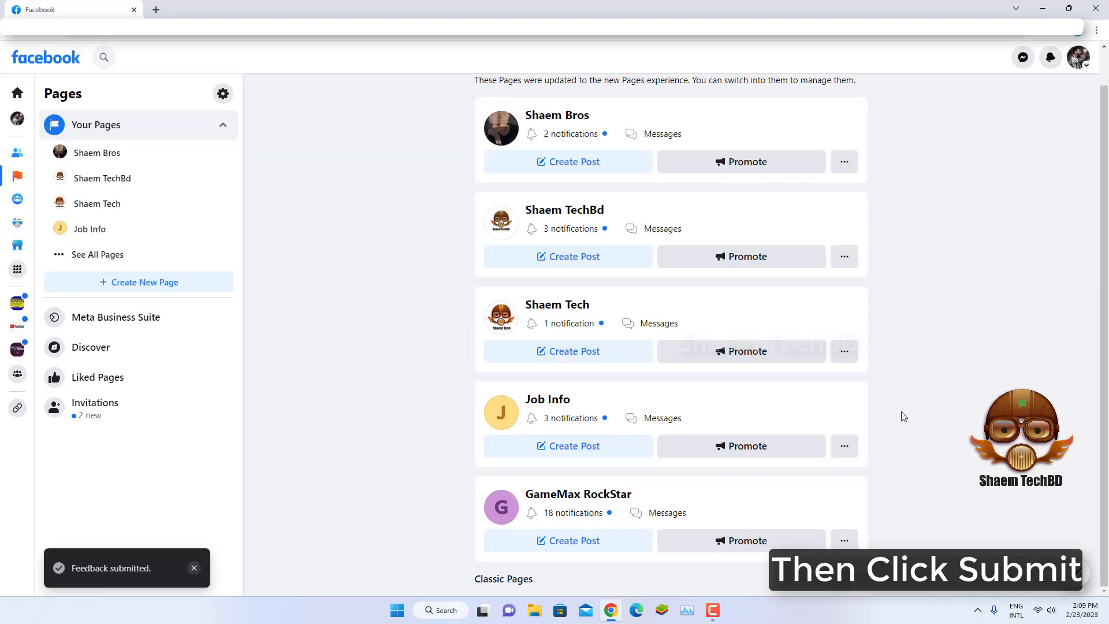